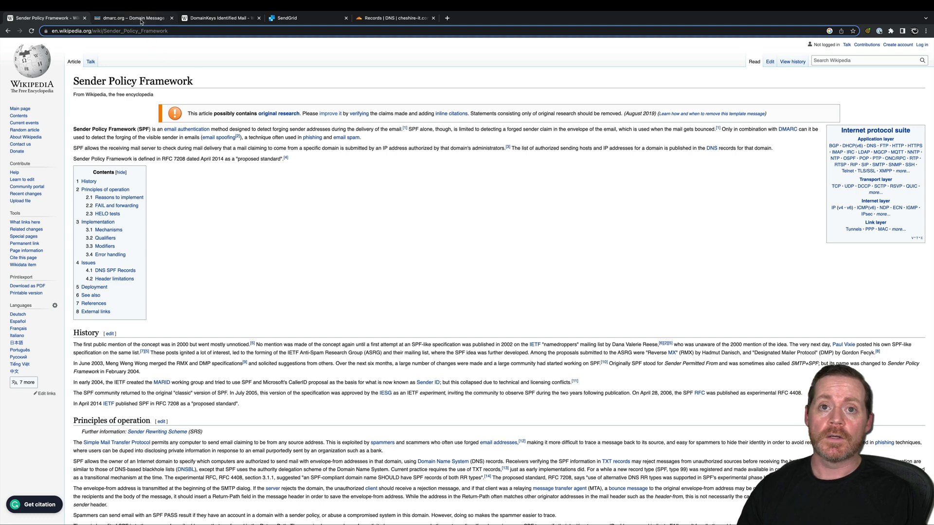
Switch from the SPF Wikipedia article to the dmarc.org overview of DMARC.
left_click(131, 17)
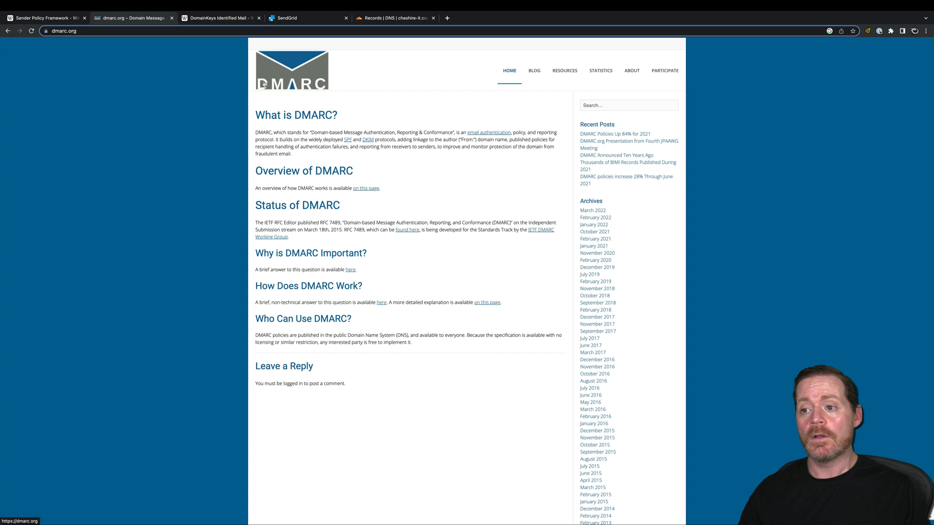
Review the DomainKeys Identified Mail article, then switch to the SendGrid account dashboard.
left_click(218, 17)
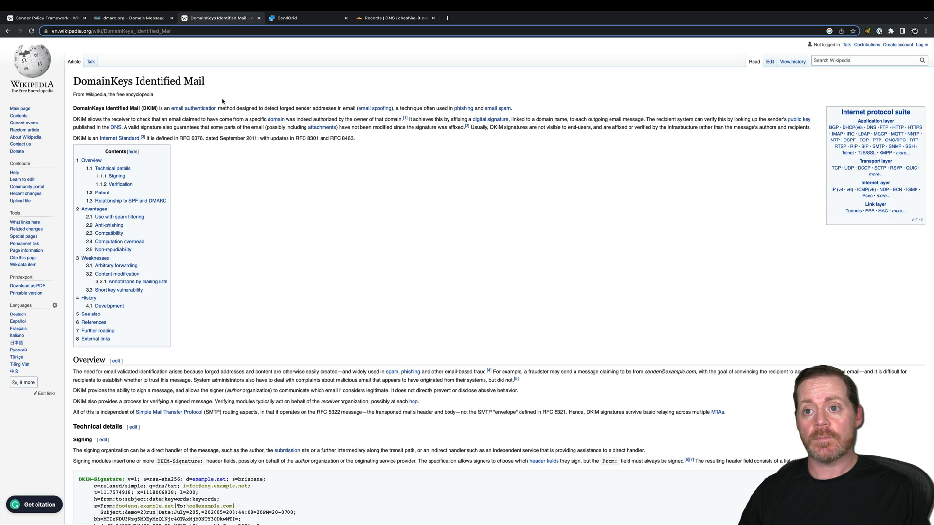
mouse_move(227, 177)
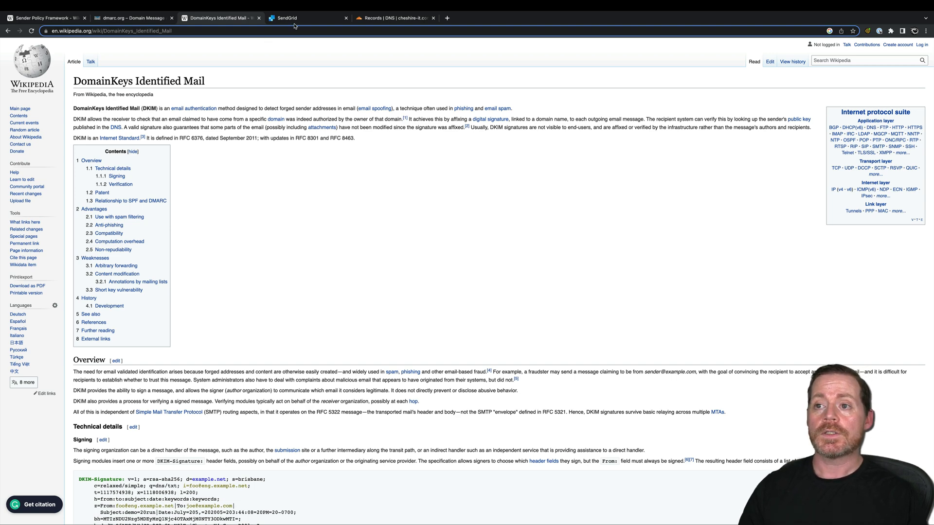
left_click(304, 17)
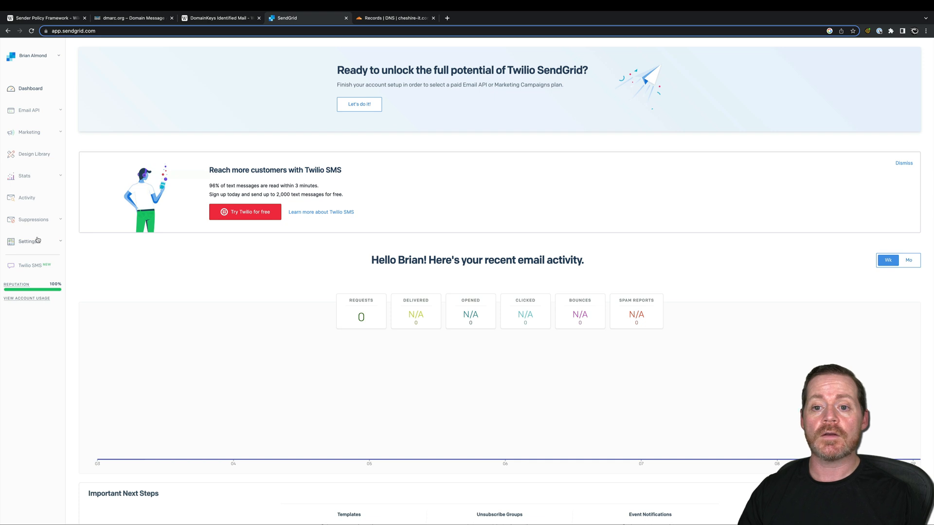
Navigate via Settings > Mail Settings to the Sender Authentication page.
left_click(27, 241)
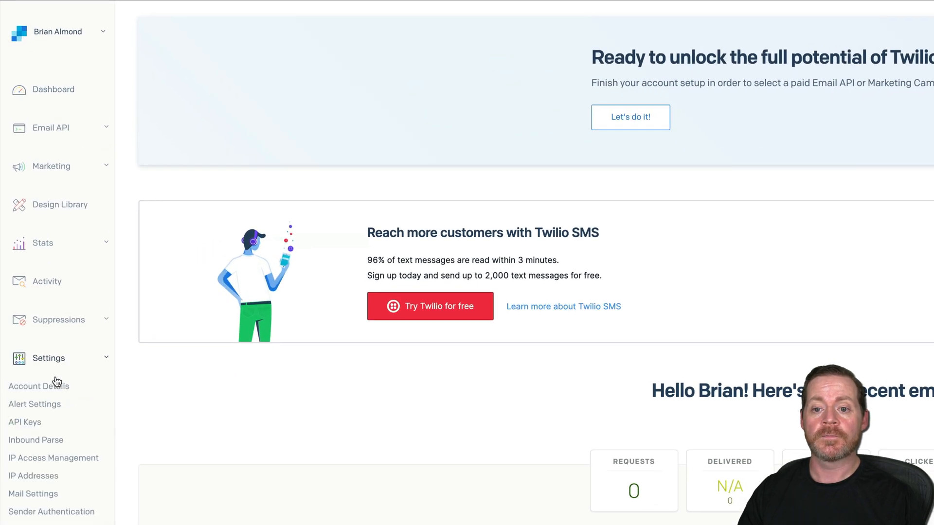
left_click(33, 494)
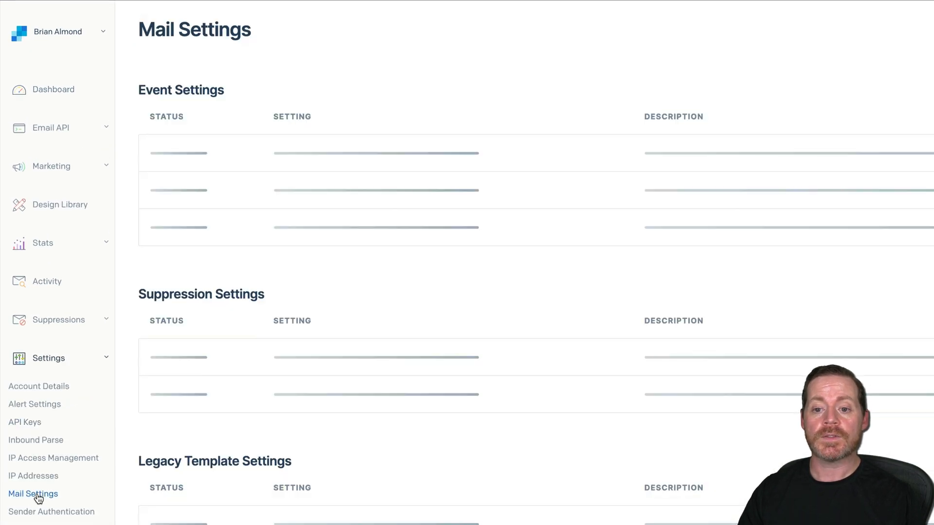
left_click(52, 512)
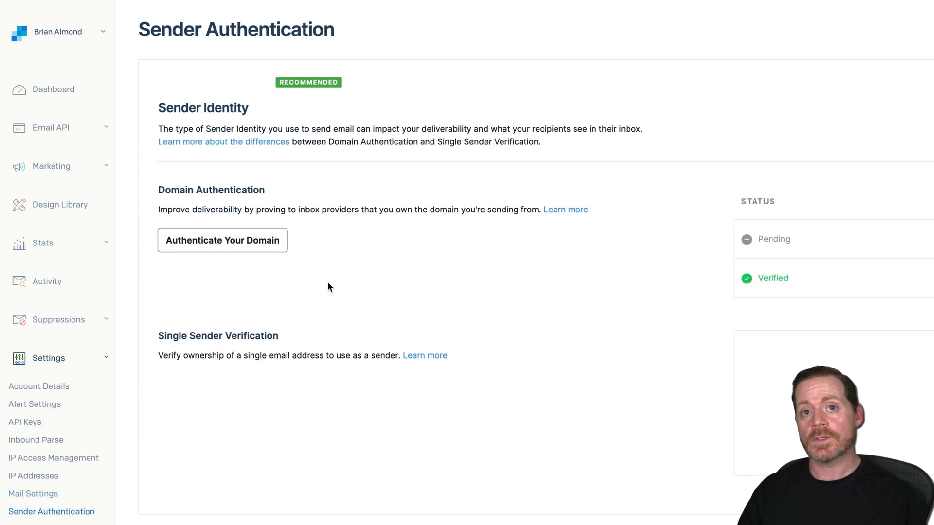
mouse_move(447, 254)
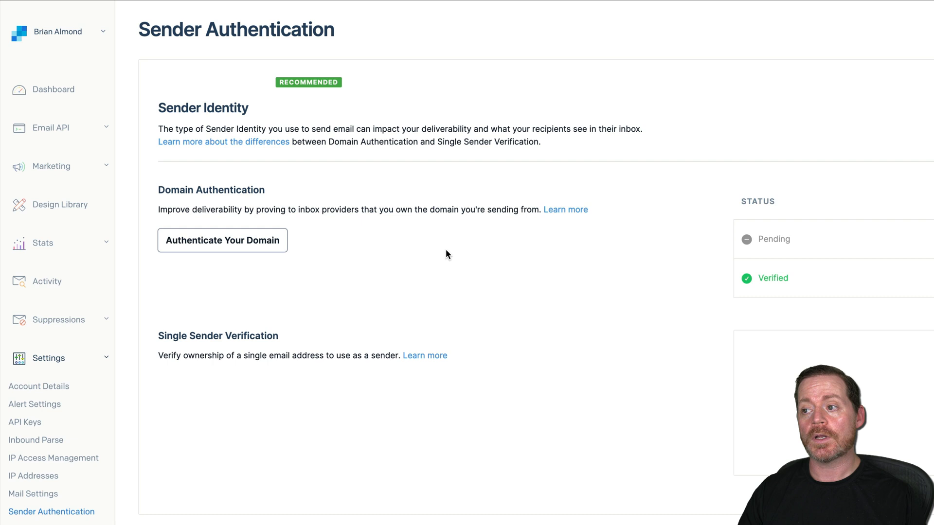
mouse_move(222, 240)
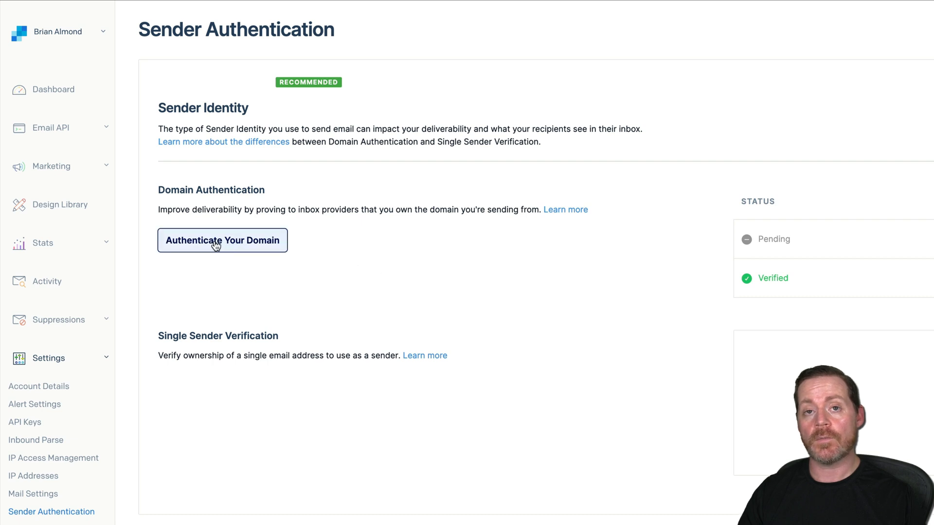
mouse_move(246, 248)
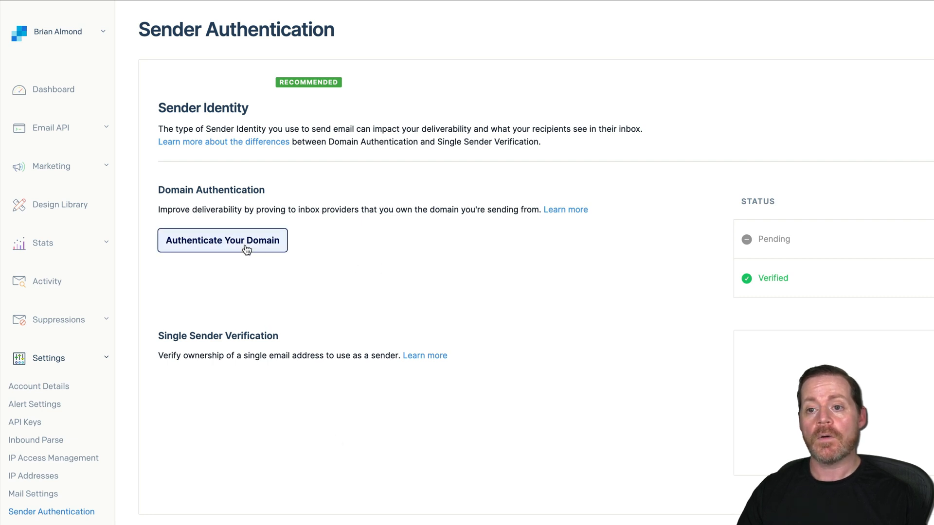
Start Authenticate Your Domain with Cloudflare as DNS host and link branding set to Yes.
left_click(222, 241)
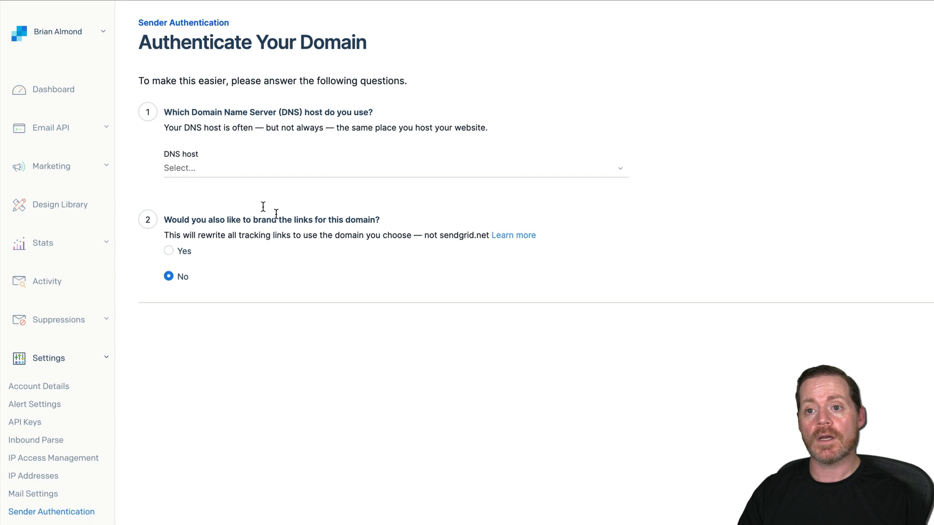
mouse_move(214, 172)
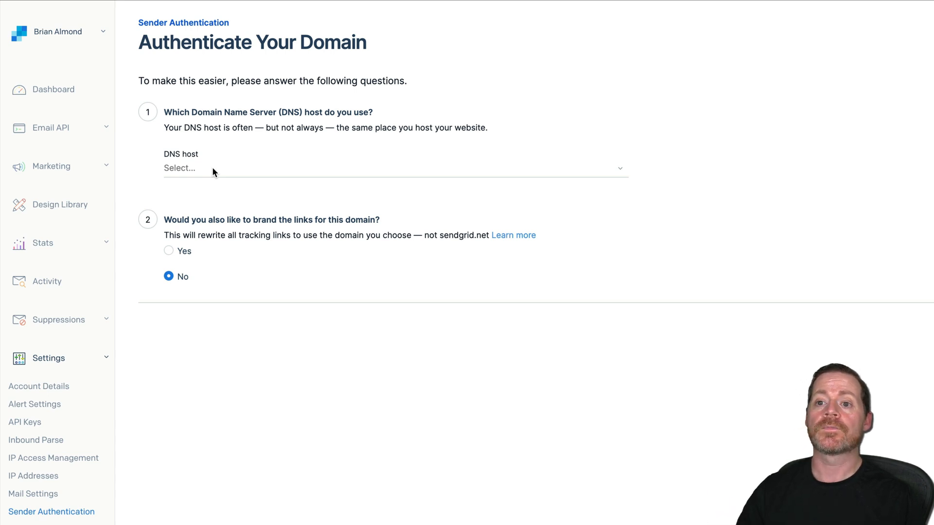
left_click(395, 169)
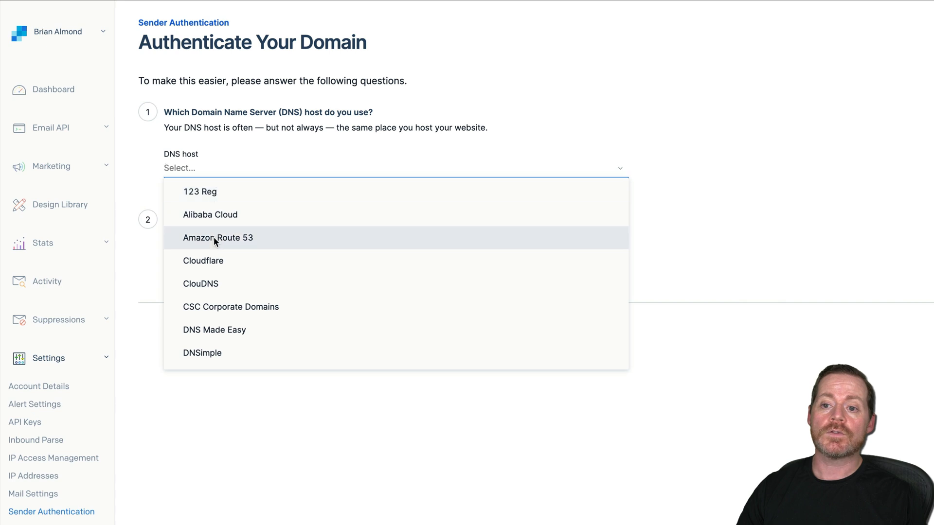
left_click(203, 261)
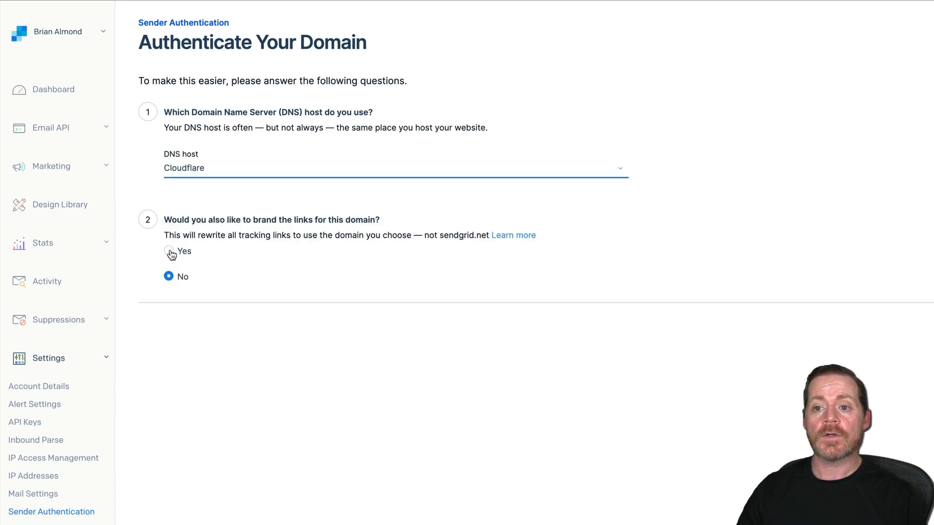
left_click(169, 251)
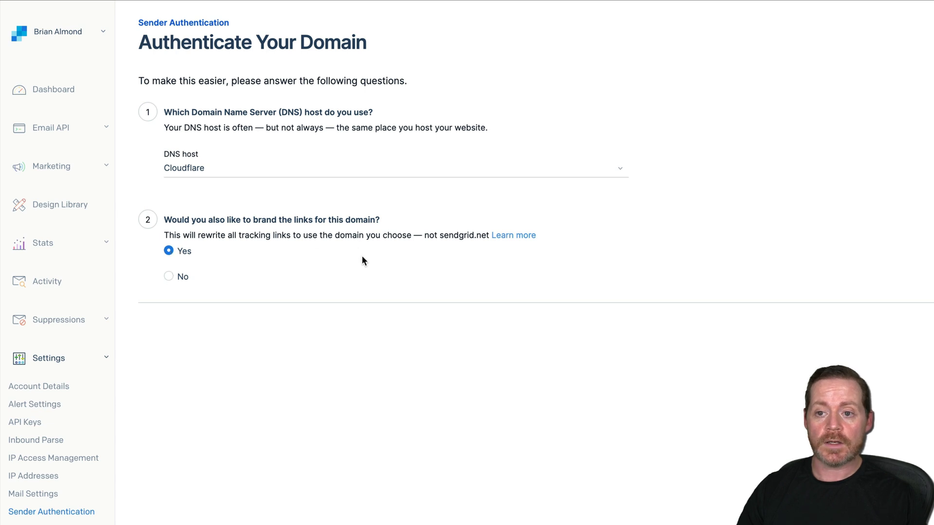
mouse_move(266, 268)
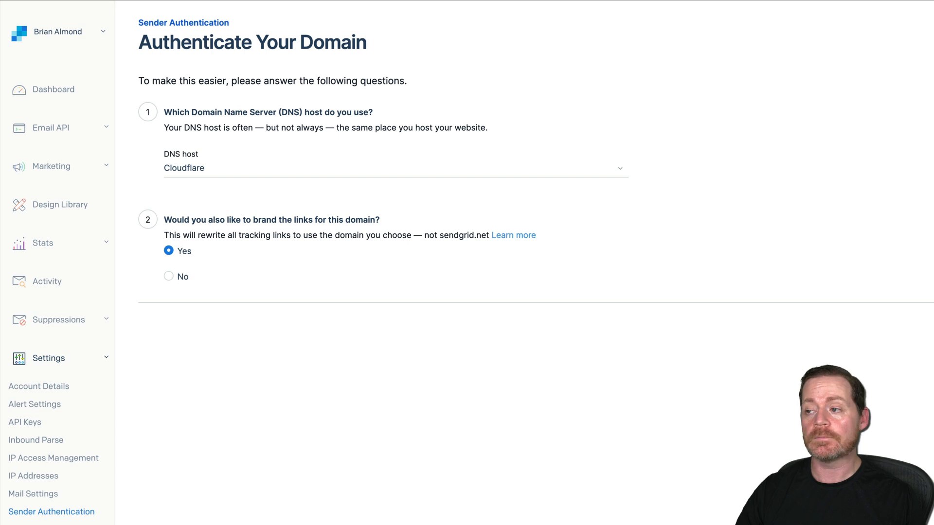
Enter cheshire-it.com as the sending domain and turn off automated security.
left_click(718, 314)
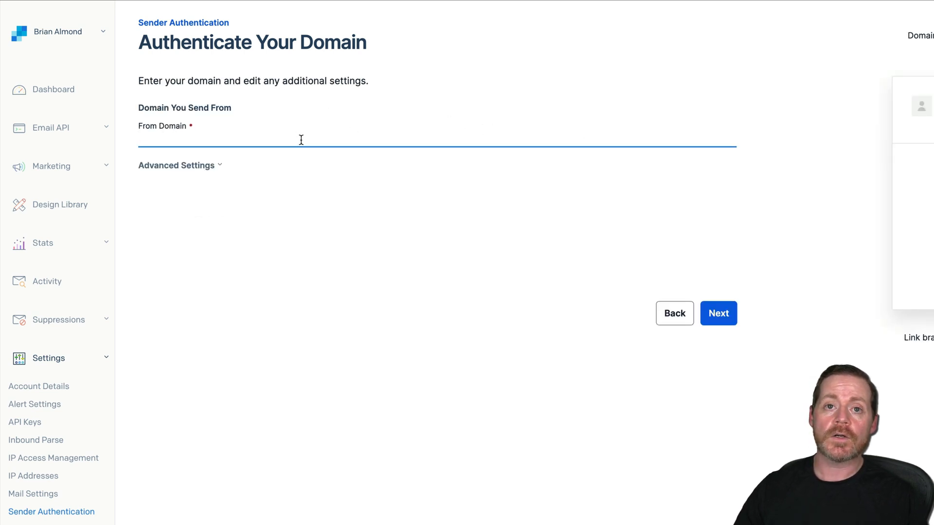
type("c")
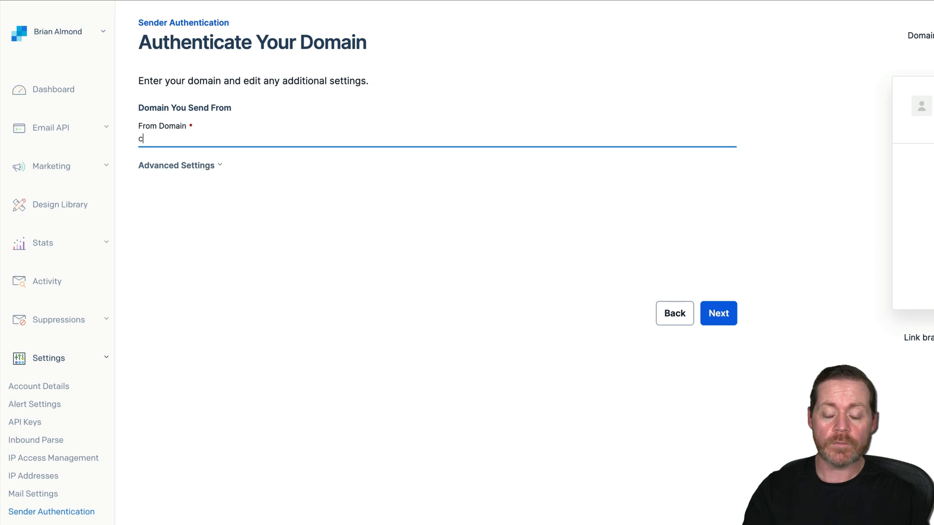
type("heshire-it.com")
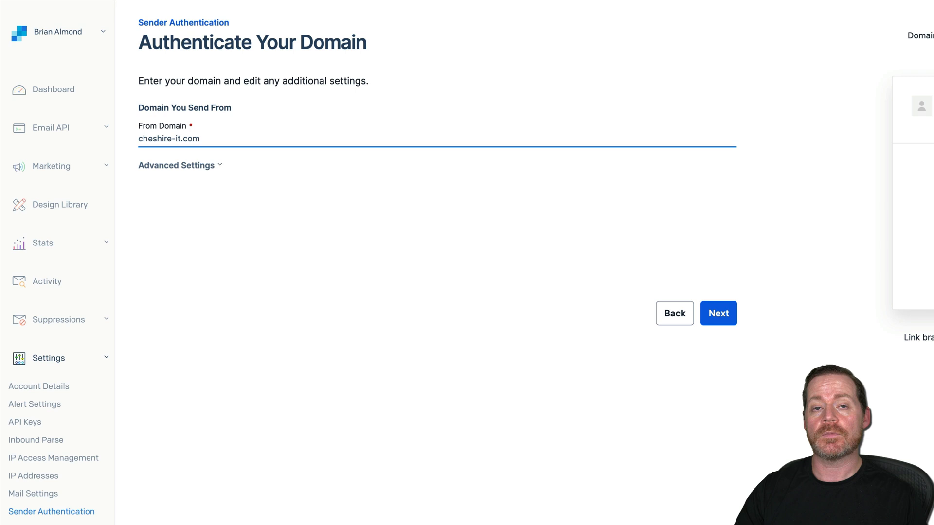
mouse_move(222, 171)
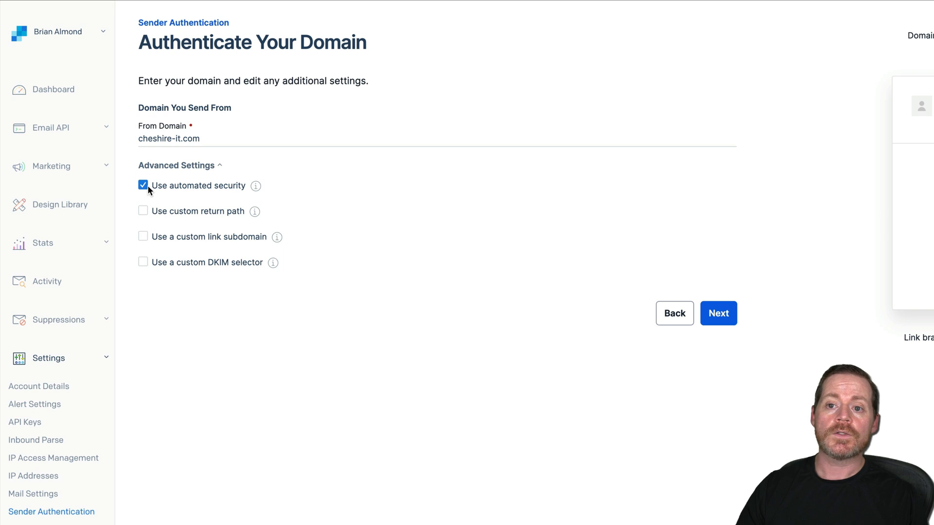
left_click(143, 185)
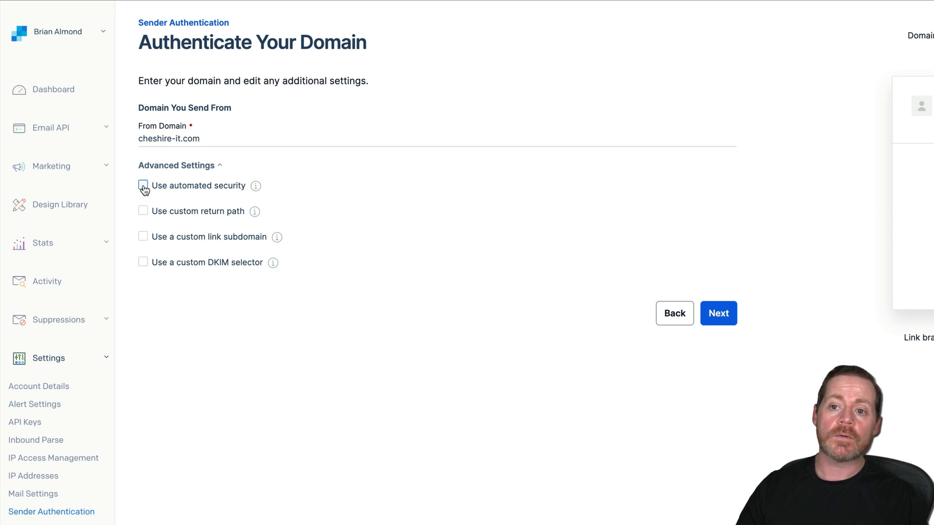
mouse_move(146, 244)
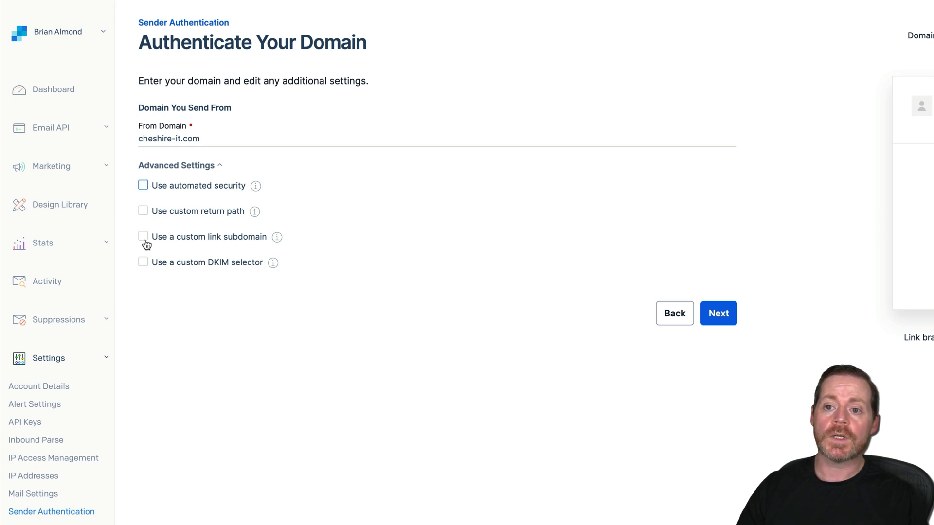
Enable a custom link subdomain 'test' and a custom DKIM selector 'v13'.
left_click(143, 236)
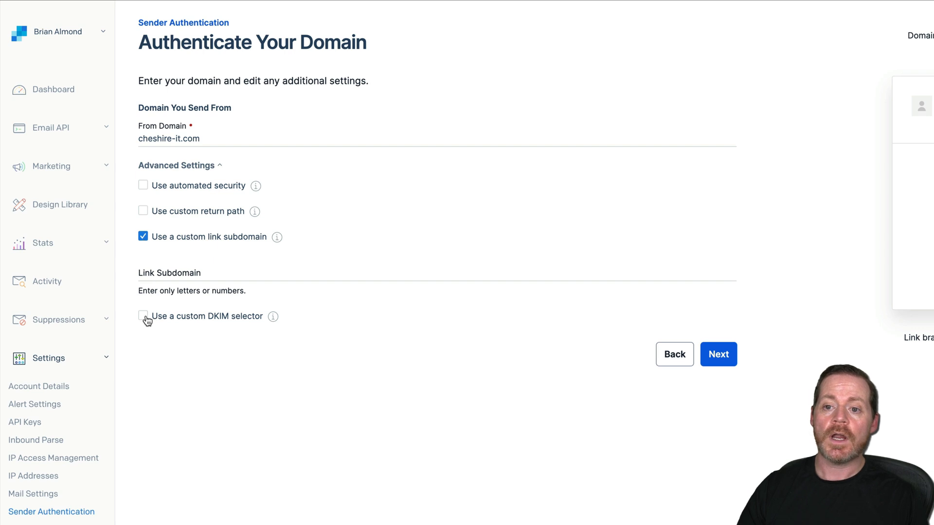
left_click(143, 316)
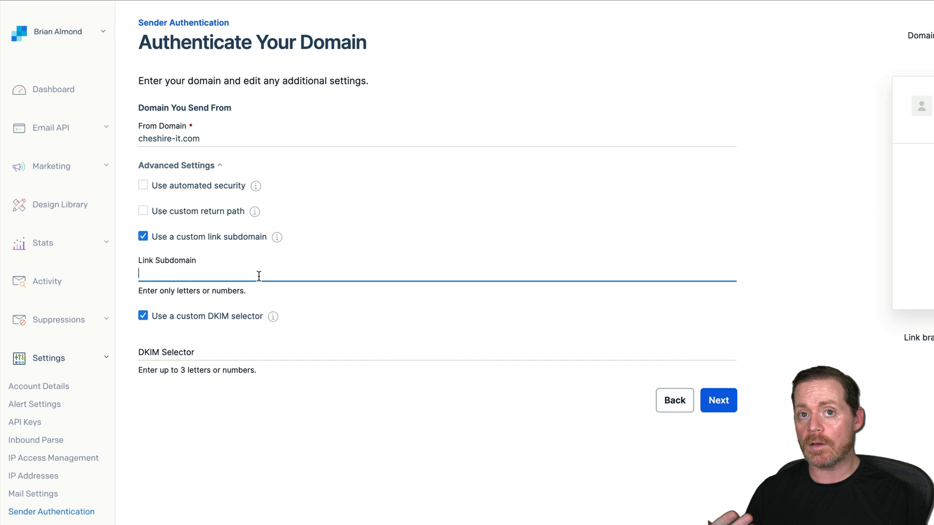
type("ver")
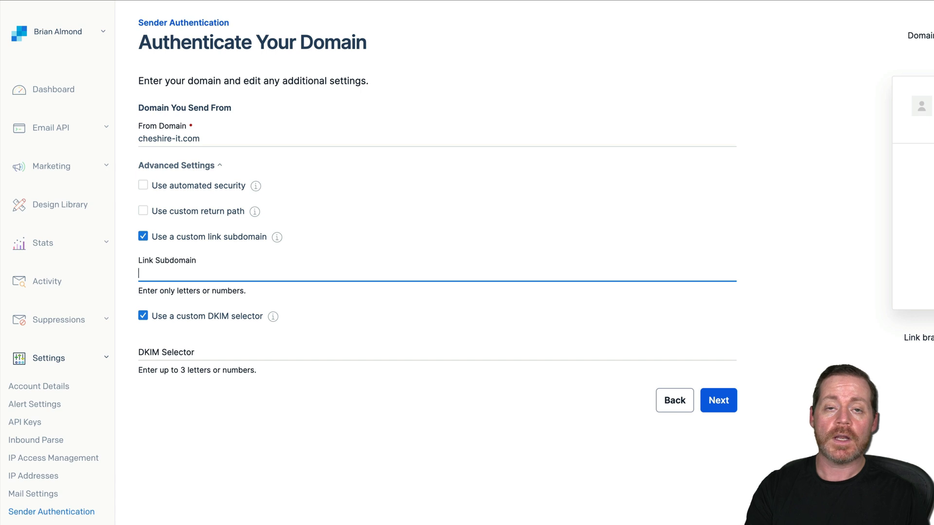
type("fer")
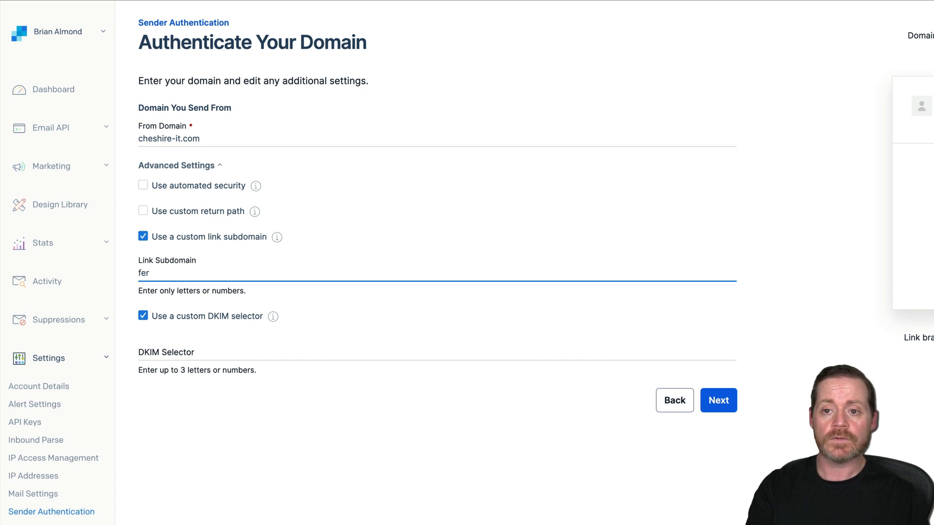
type("te")
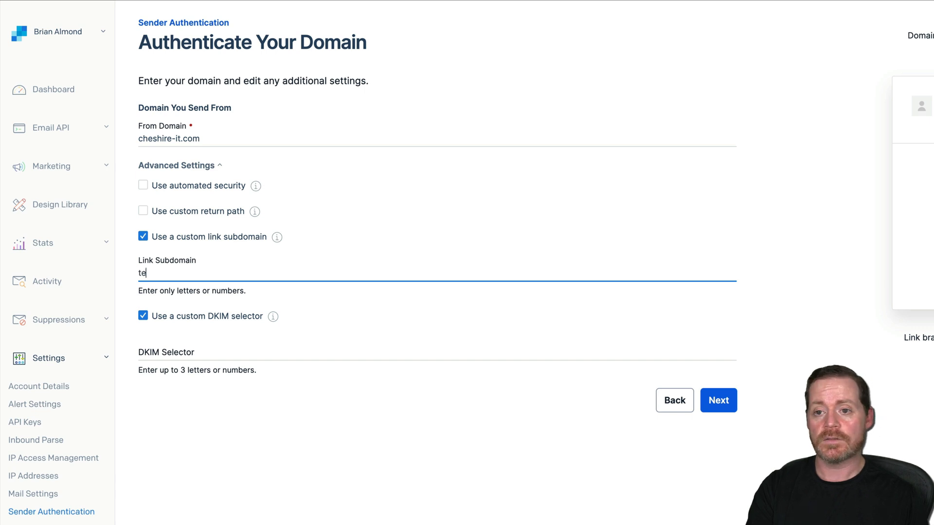
type("st")
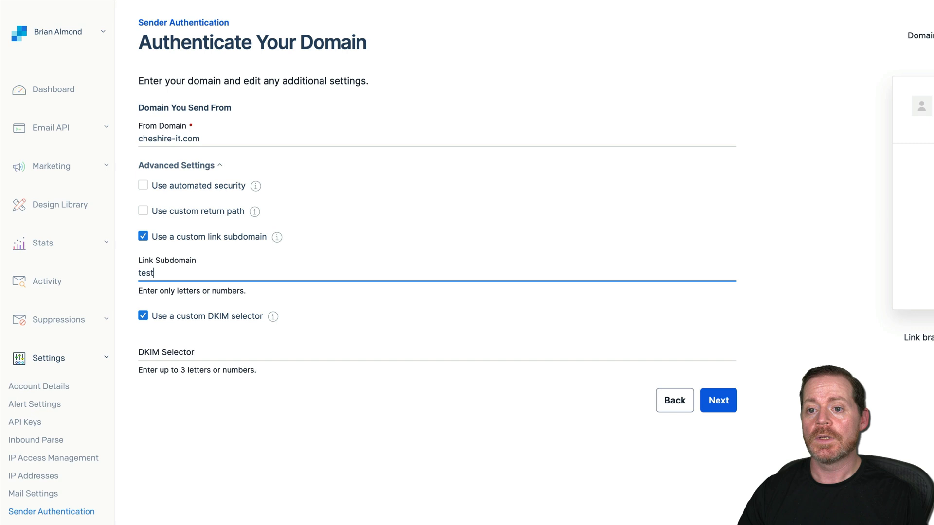
type("v")
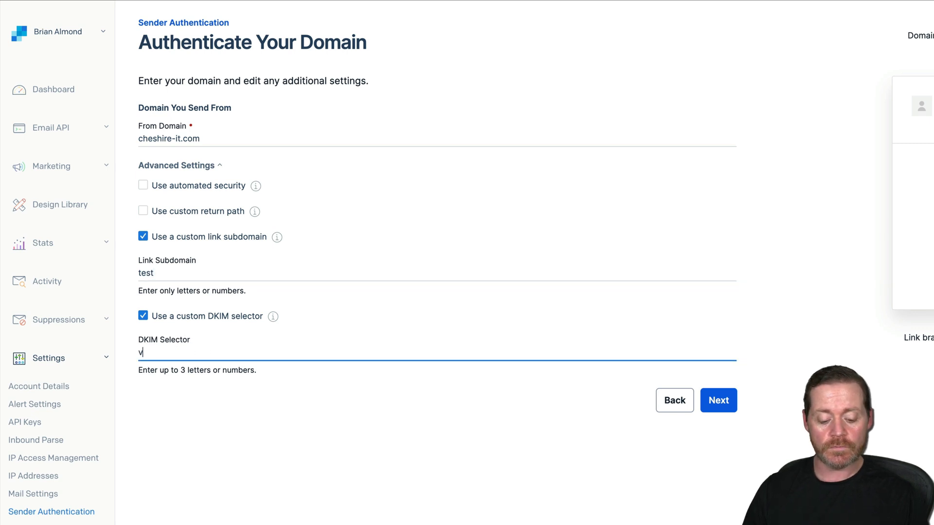
type("13")
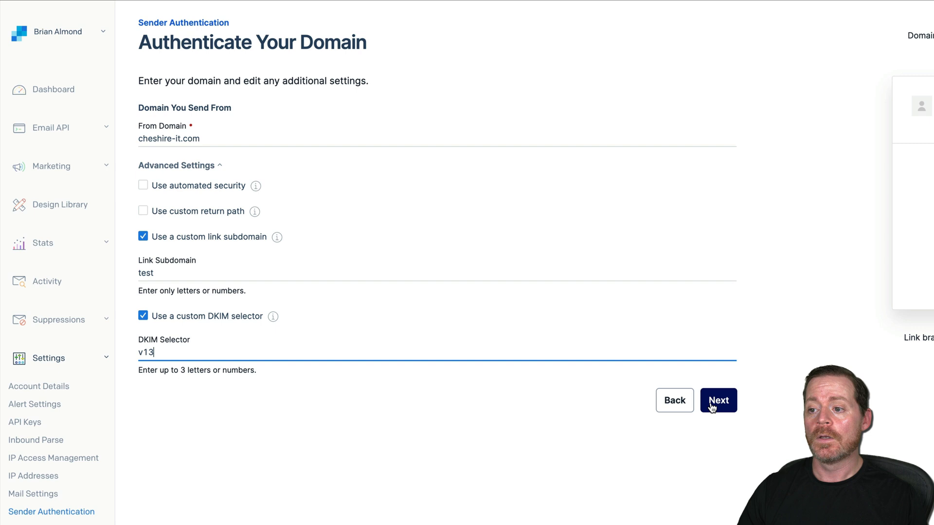
Submit the domain settings and view the CNAME, MX and TXT records to install.
left_click(718, 399)
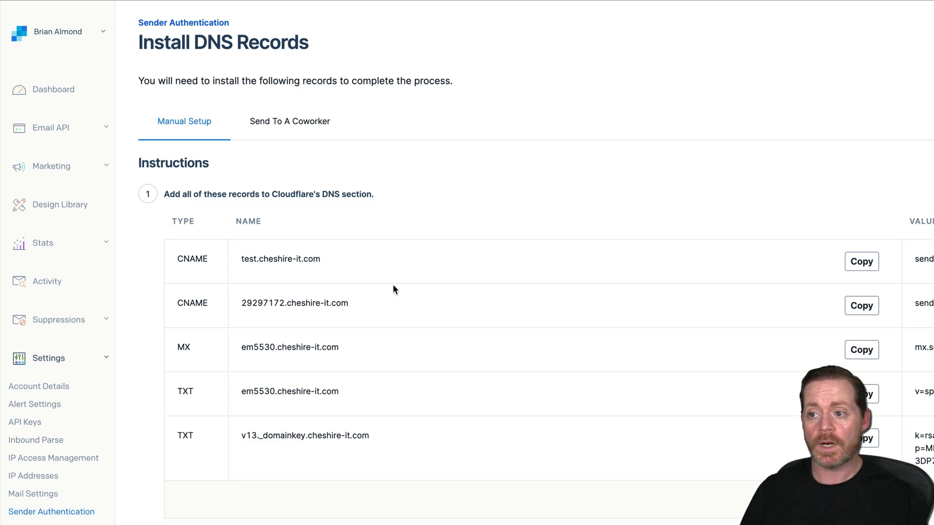
scroll("down", 3)
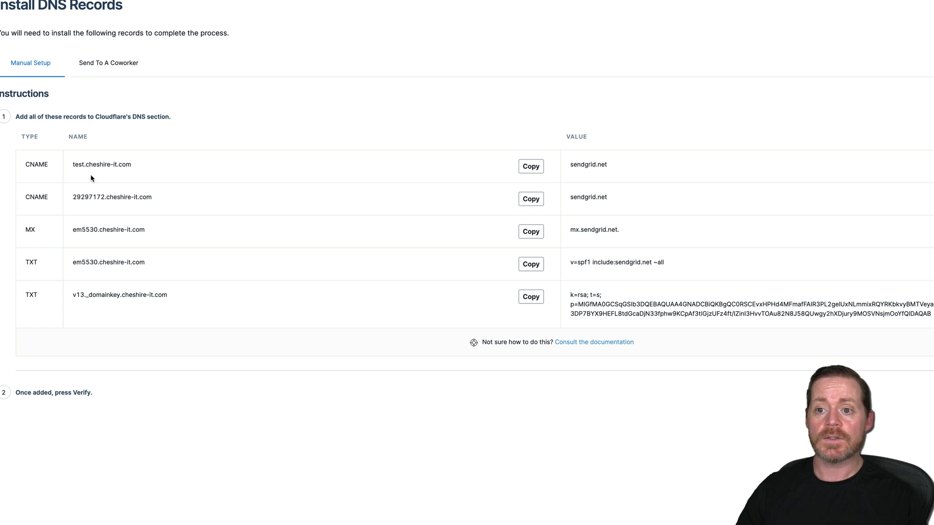
mouse_move(592, 187)
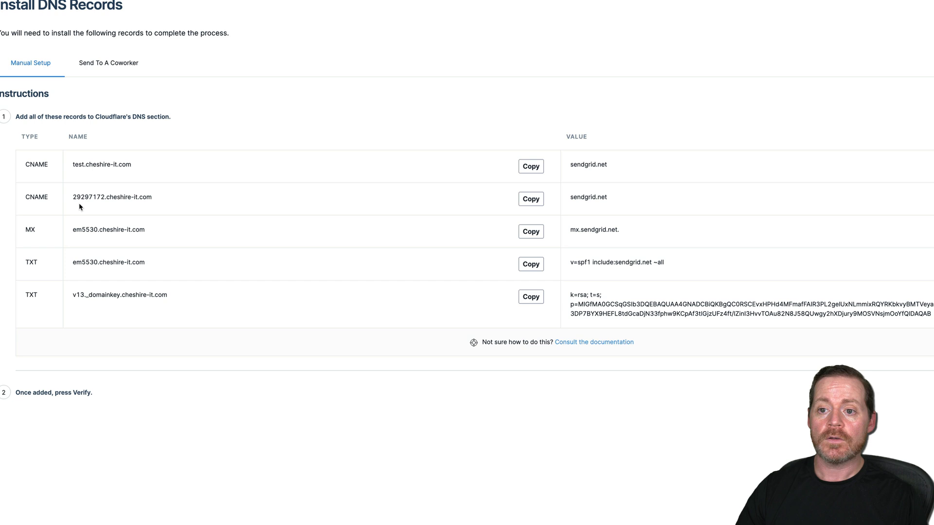
mouse_move(662, 208)
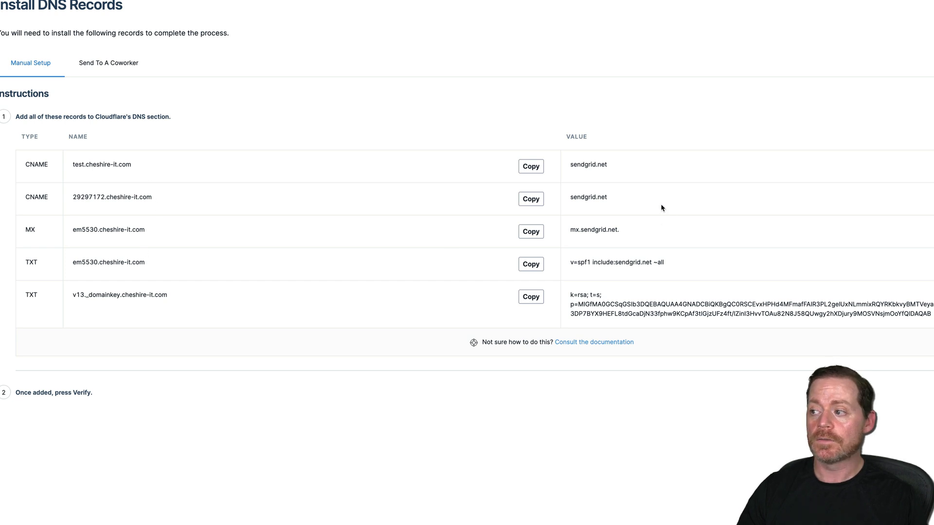
mouse_move(70, 231)
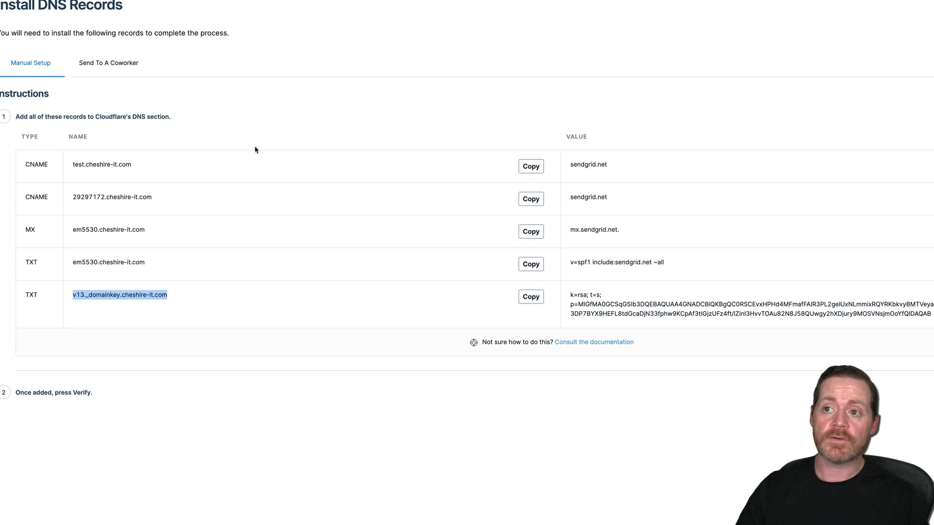
mouse_move(200, 190)
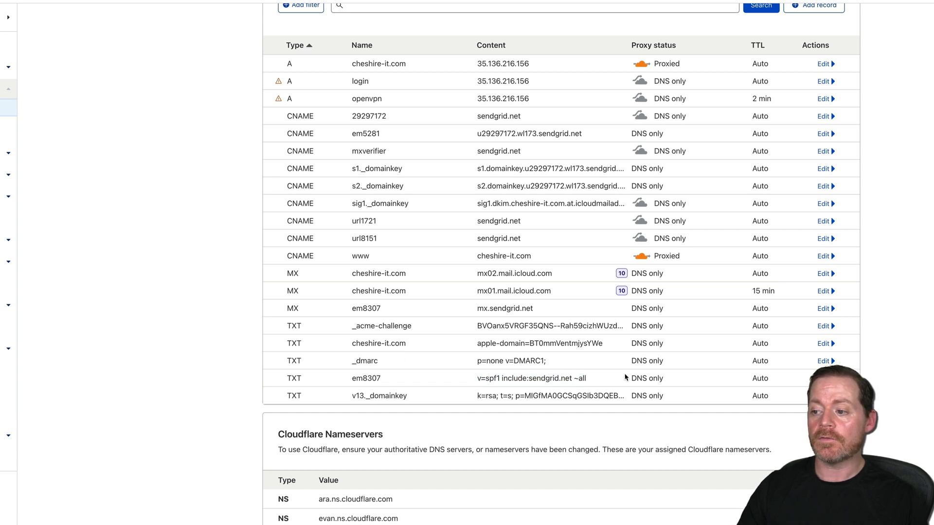
In Cloudflare, inspect the _dmarc TXT record and the em5281, mxverifier and url8151 record names.
left_click(823, 360)
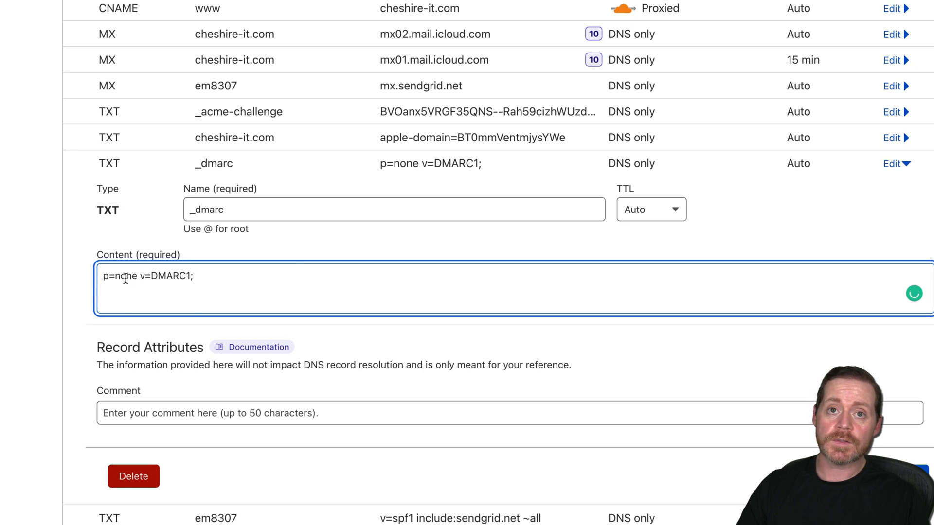
mouse_move(157, 275)
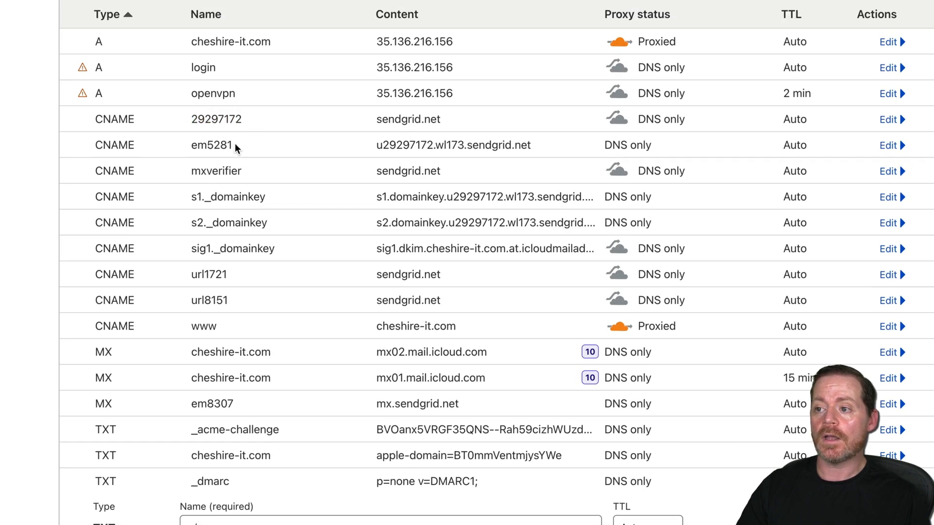
double_click(211, 145)
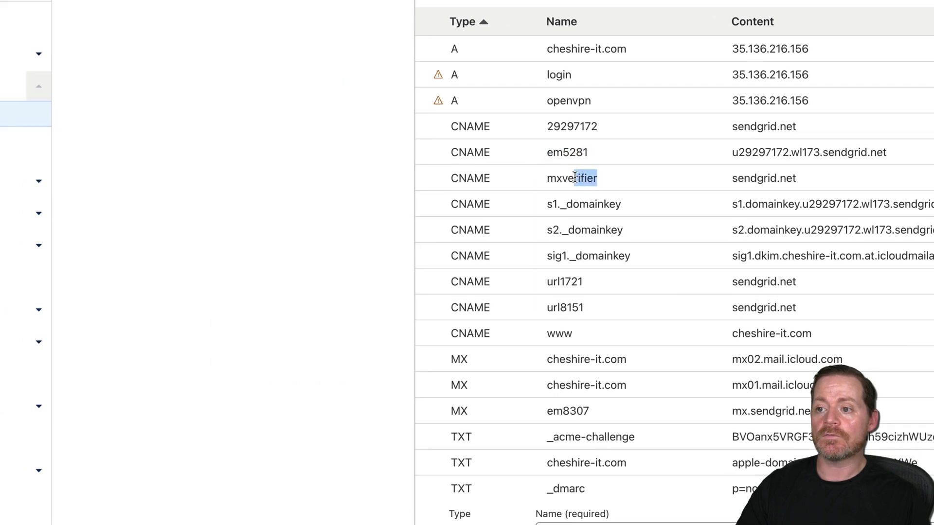
double_click(569, 178)
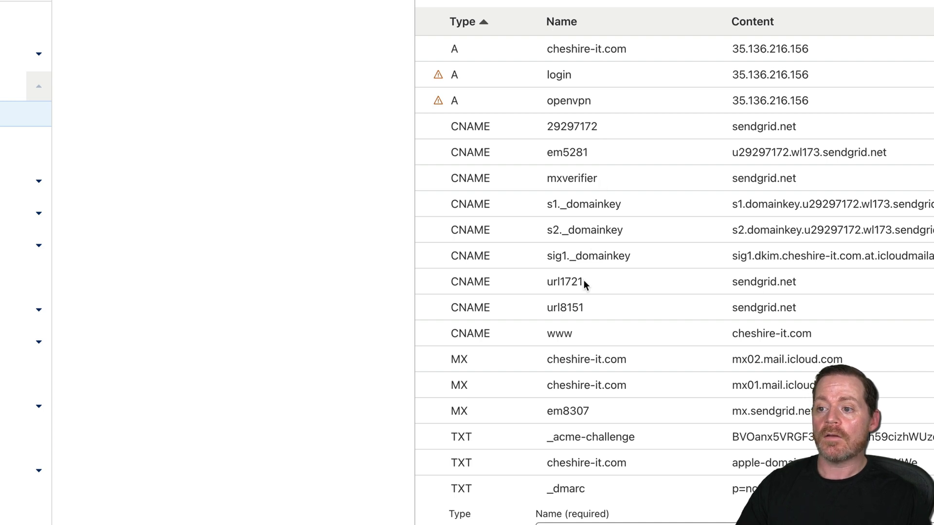
mouse_move(587, 312)
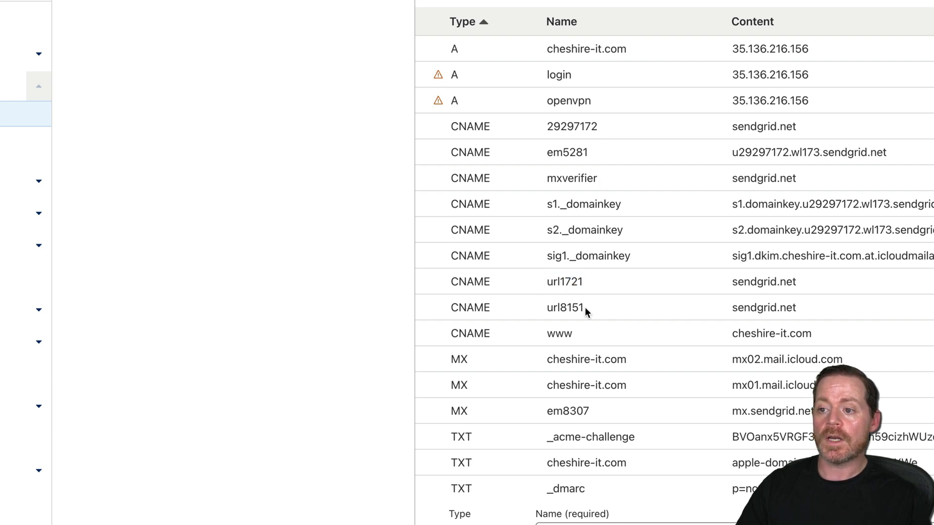
double_click(563, 307)
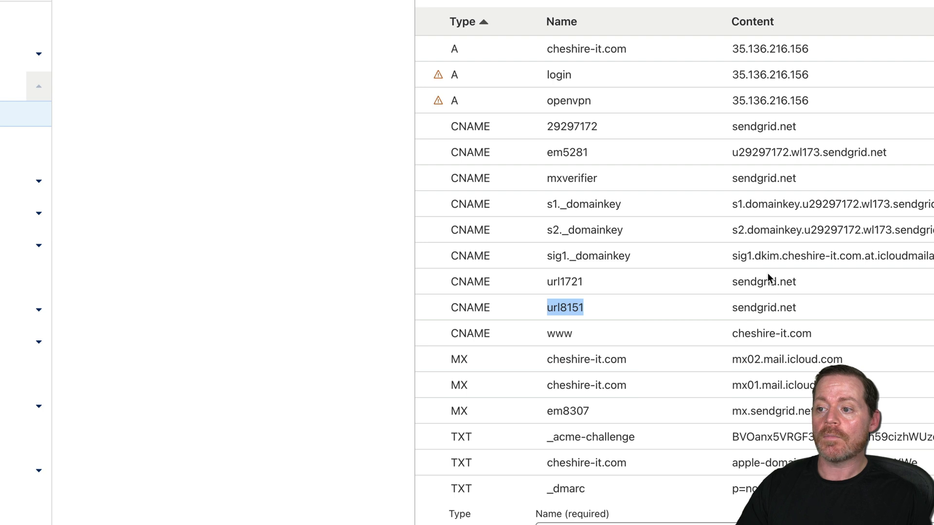
mouse_move(763, 320)
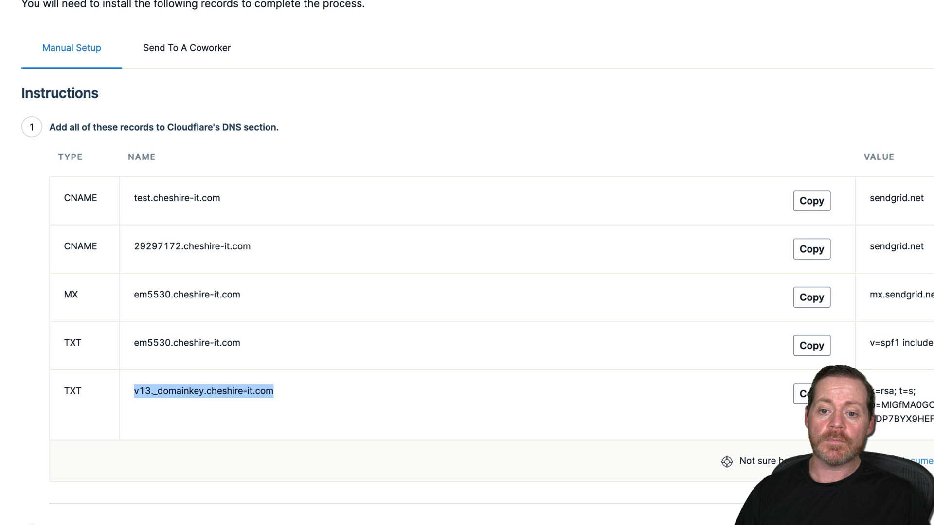
Verify cheshire-it.com's DNS records in SendGrid and return to the Sender Authentication overview.
left_click(286, 12)
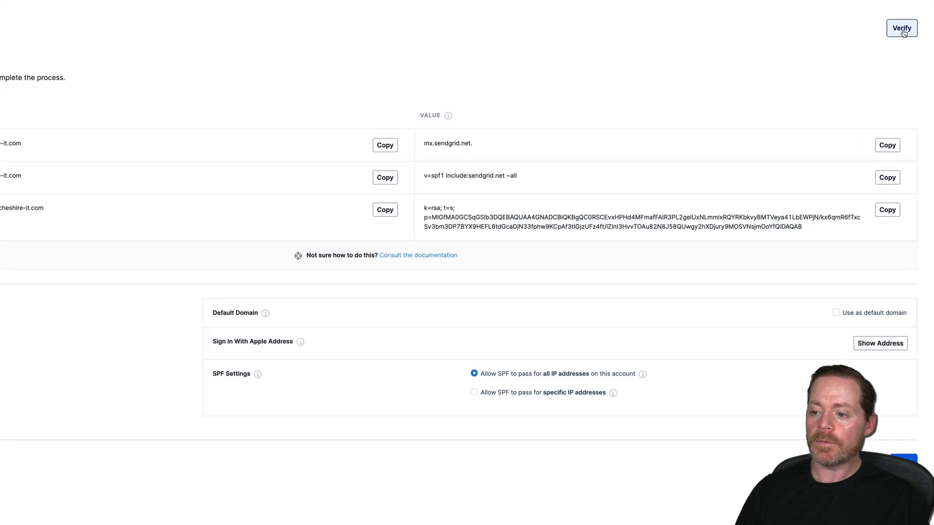
left_click(900, 28)
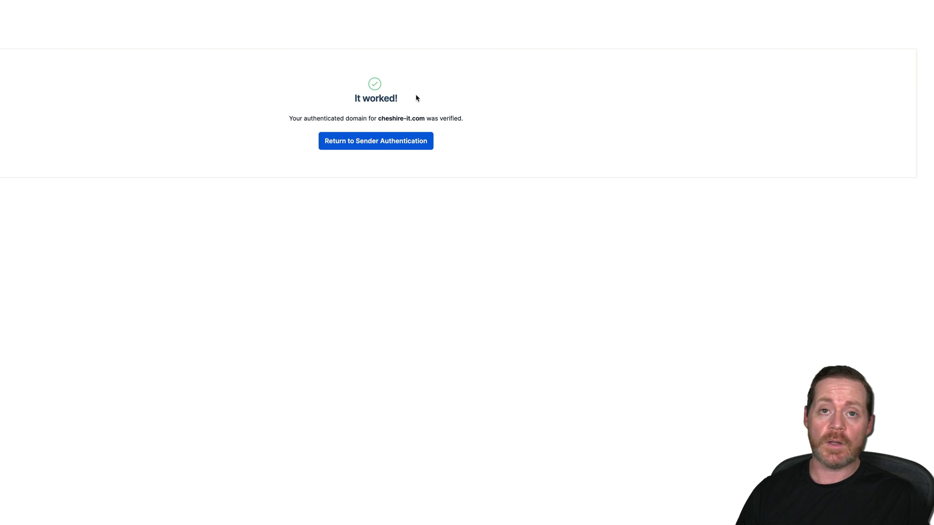
mouse_move(309, 96)
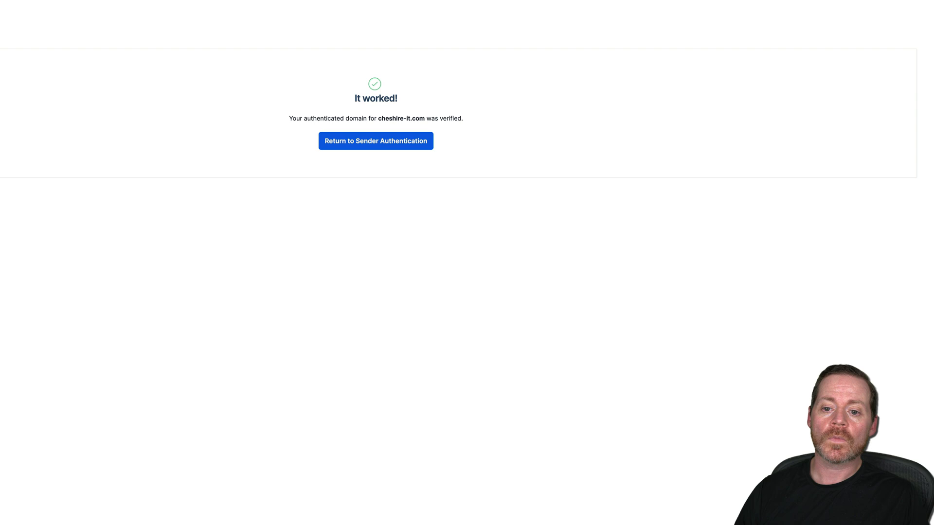
left_click(376, 141)
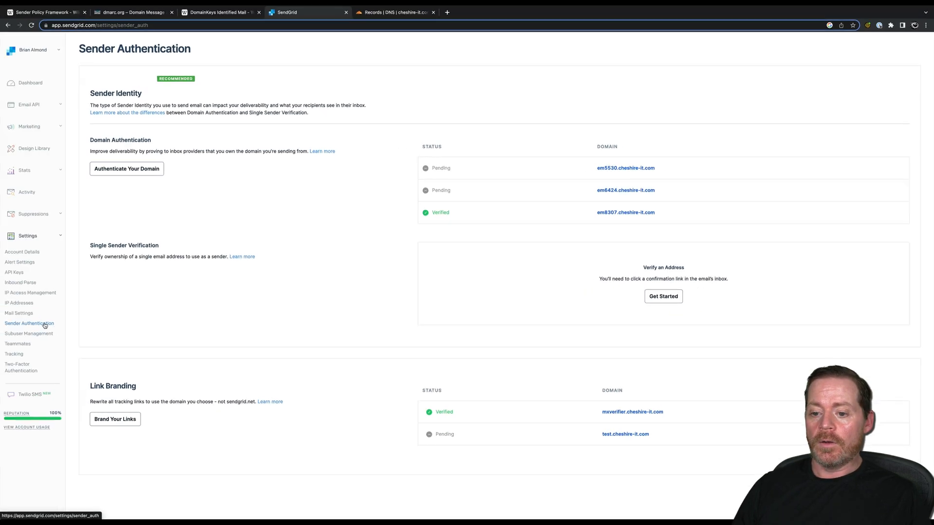
mouse_move(195, 332)
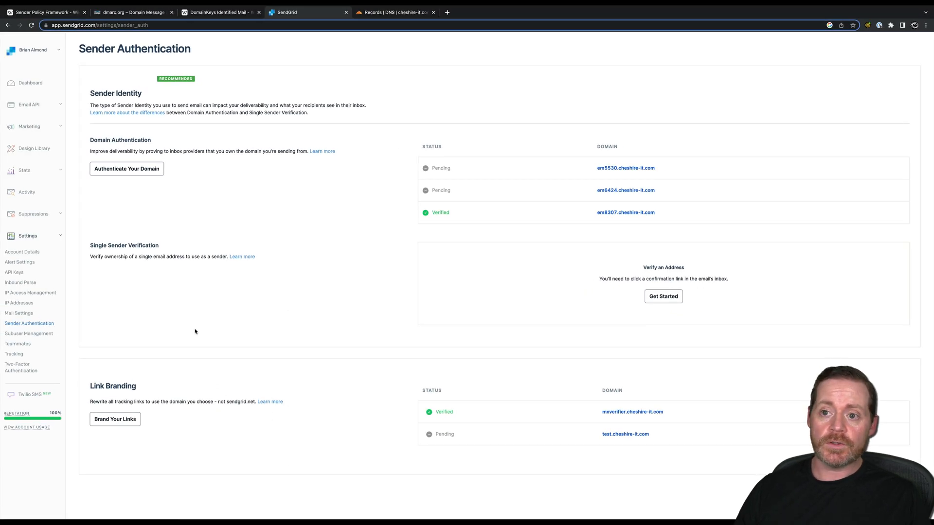
mouse_move(429, 255)
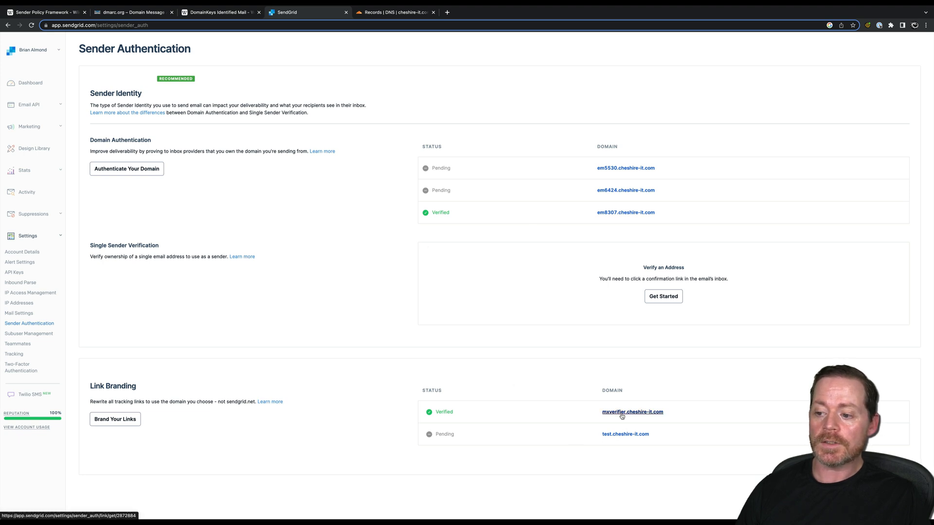
Verify the mxverifier.cheshire-it.com branded link records, then go to Settings > API Keys.
left_click(632, 411)
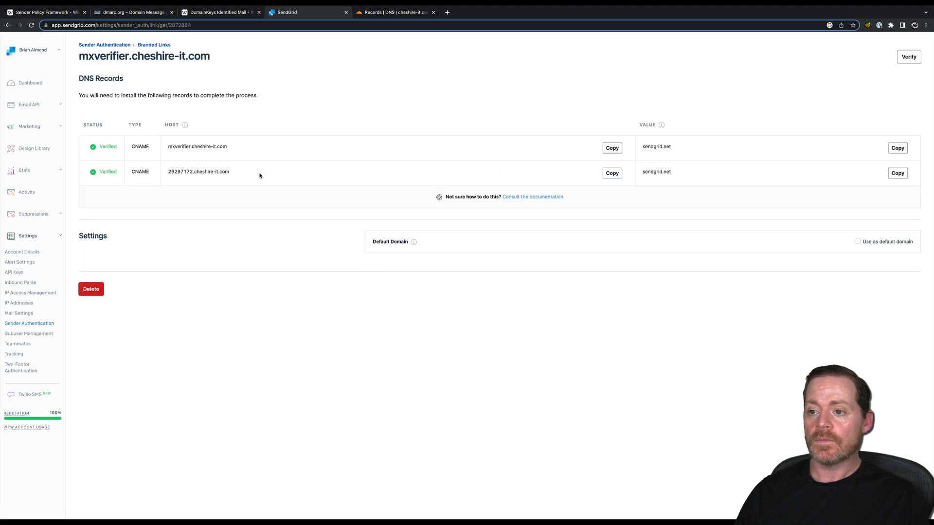
mouse_move(252, 173)
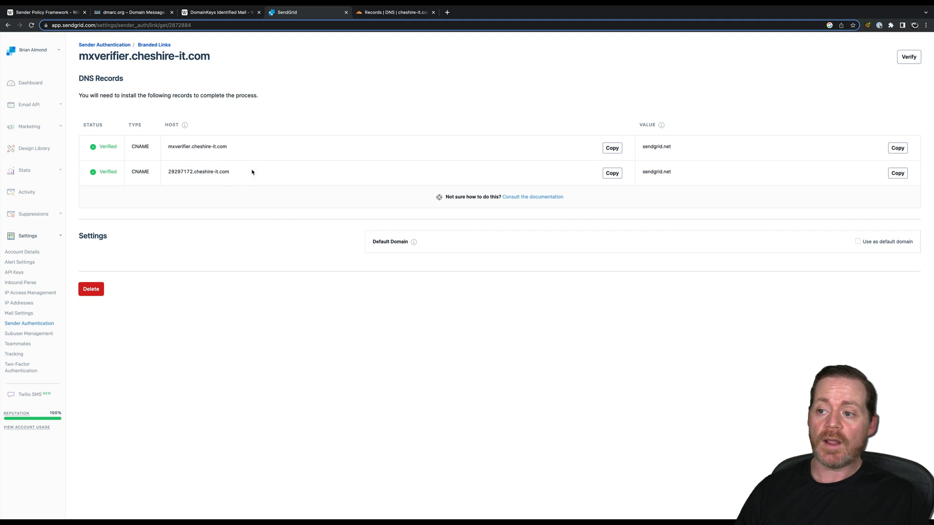
left_click(909, 57)
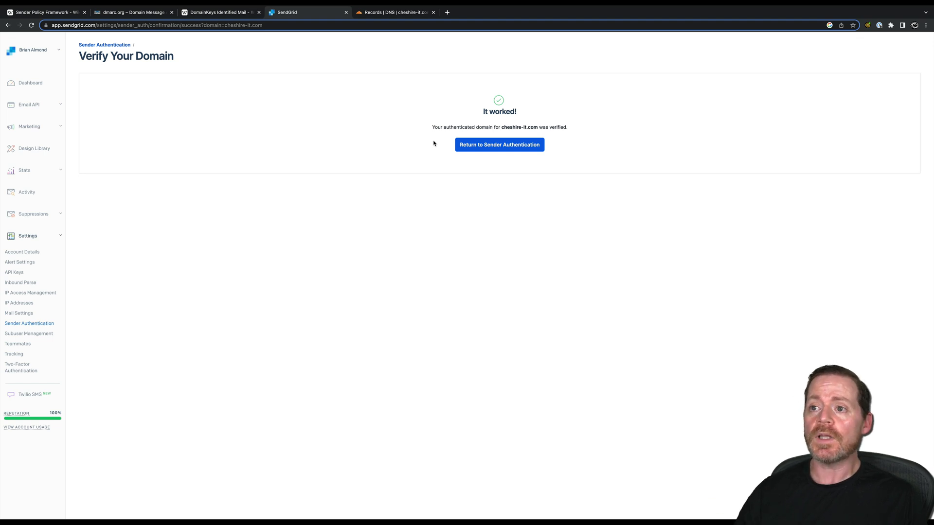
mouse_move(241, 193)
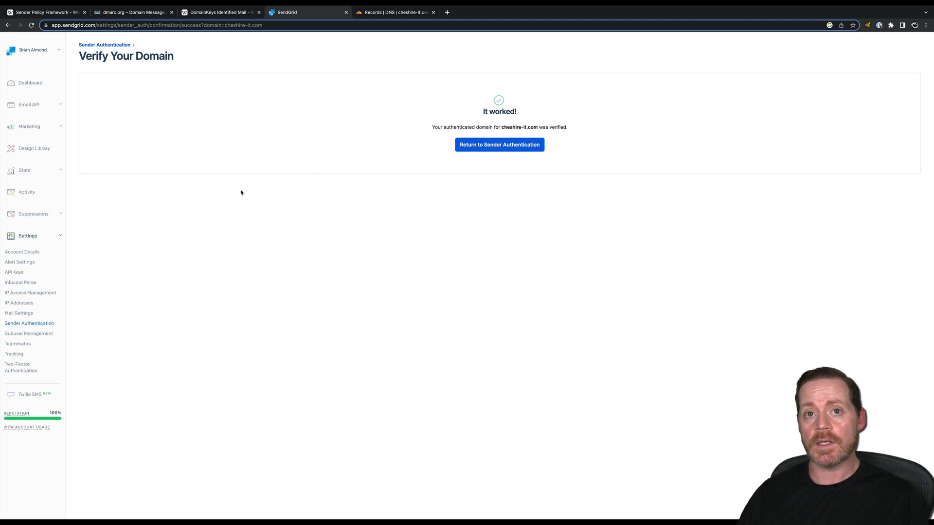
left_click(14, 272)
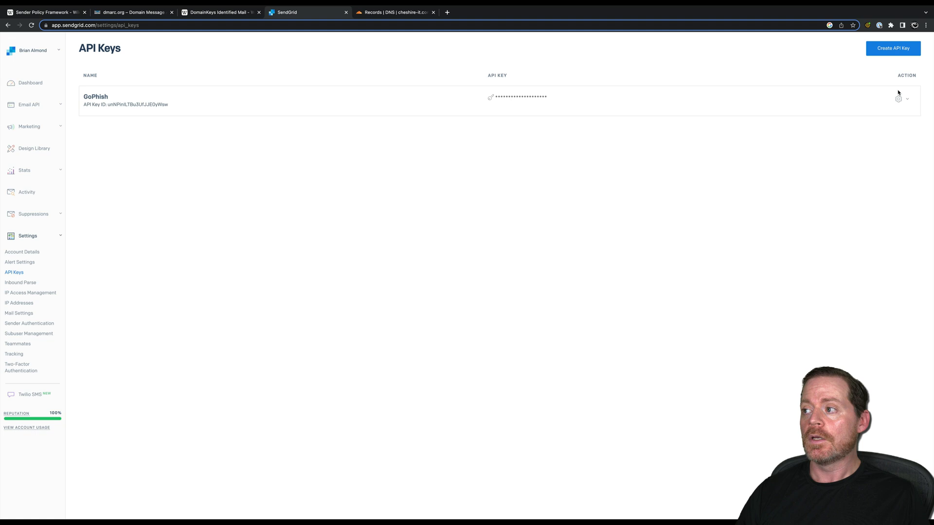
Create a full-access API key named 'test', copy its value and return to the keys list.
left_click(892, 49)
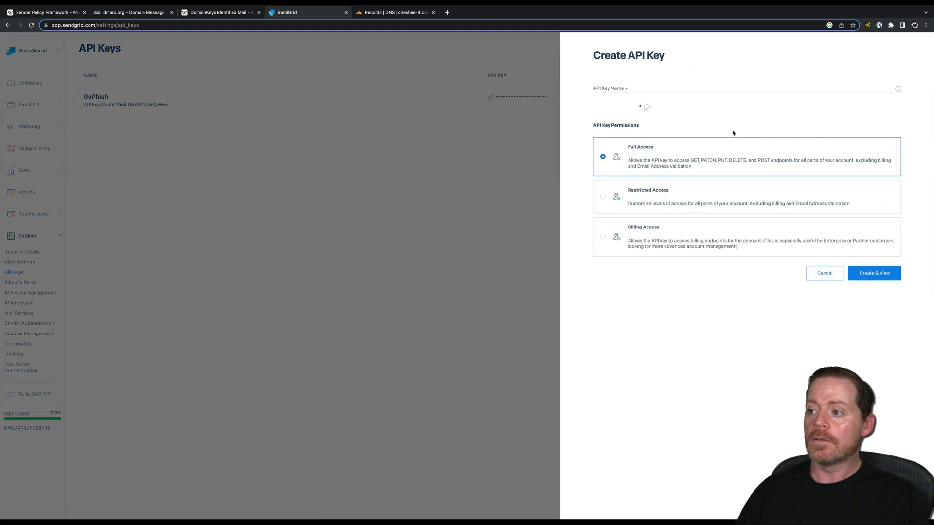
mouse_move(642, 183)
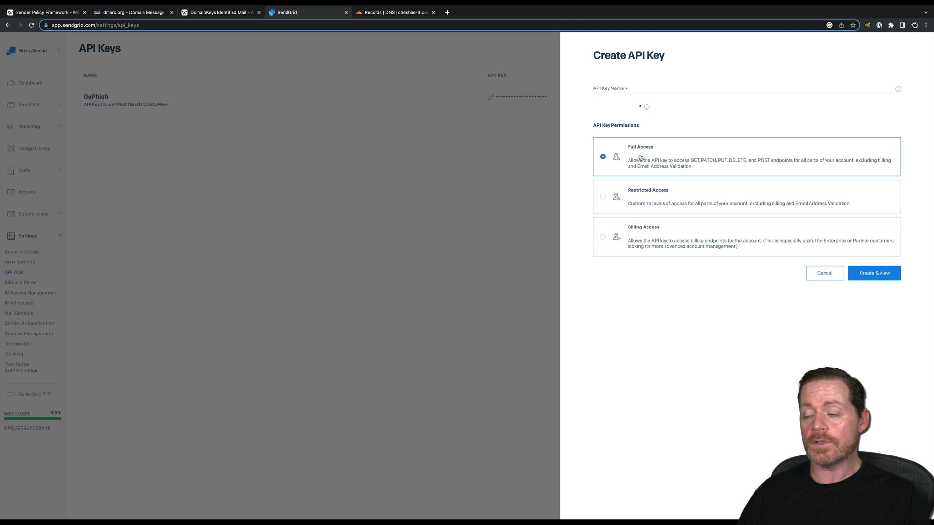
type("te")
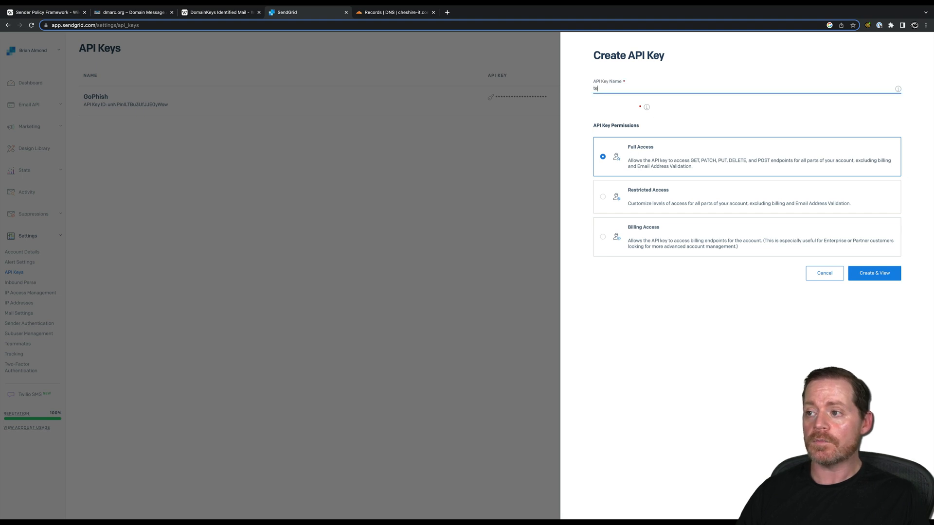
left_click(873, 272)
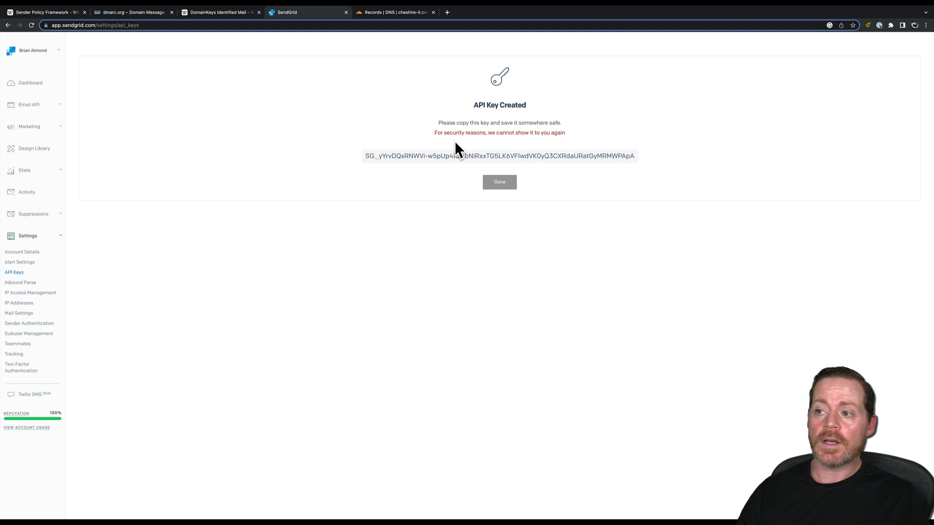
mouse_move(468, 139)
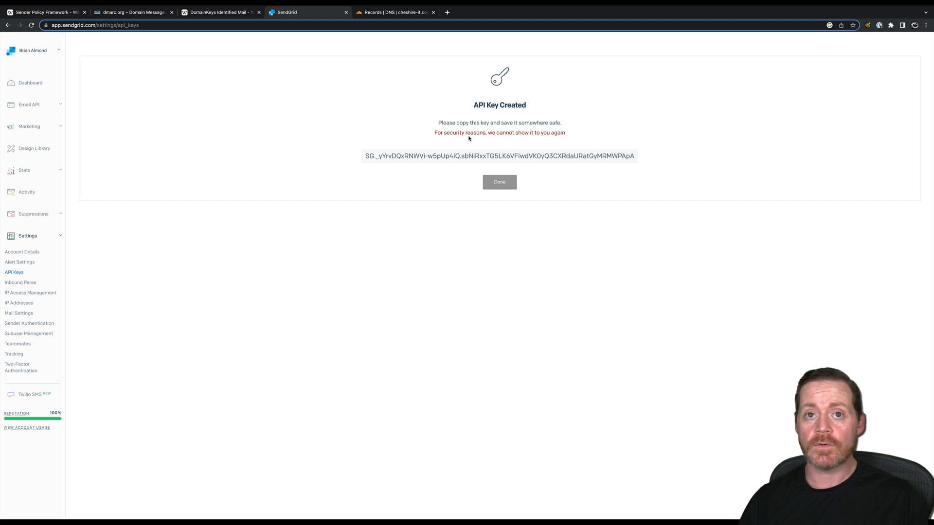
mouse_move(465, 166)
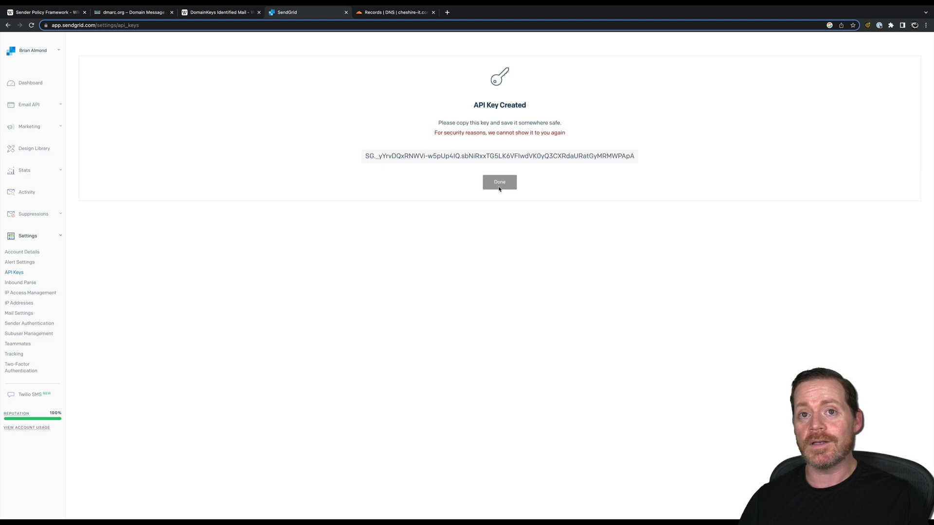
left_click(499, 156)
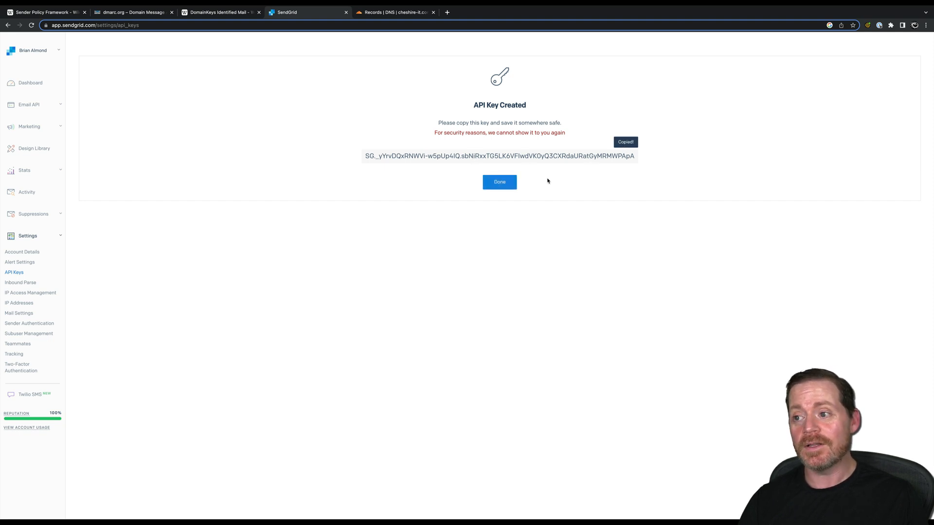
left_click(499, 182)
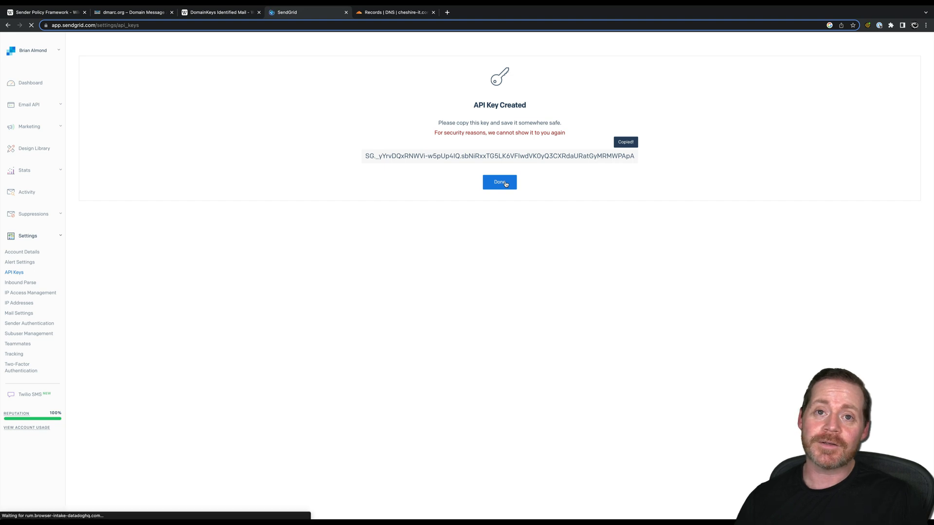
left_click(499, 182)
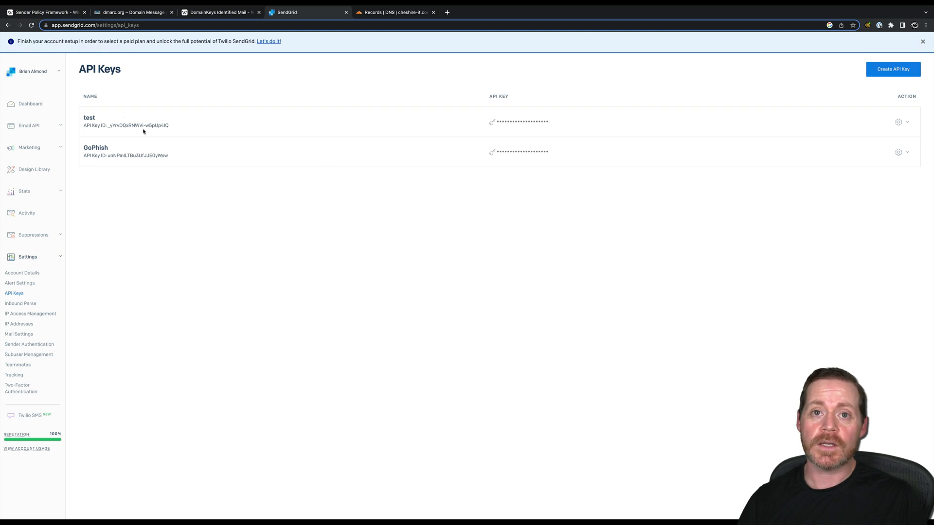
Delete the 'test' API key via its row menu and confirm, leaving only GoPhish.
left_click(907, 123)
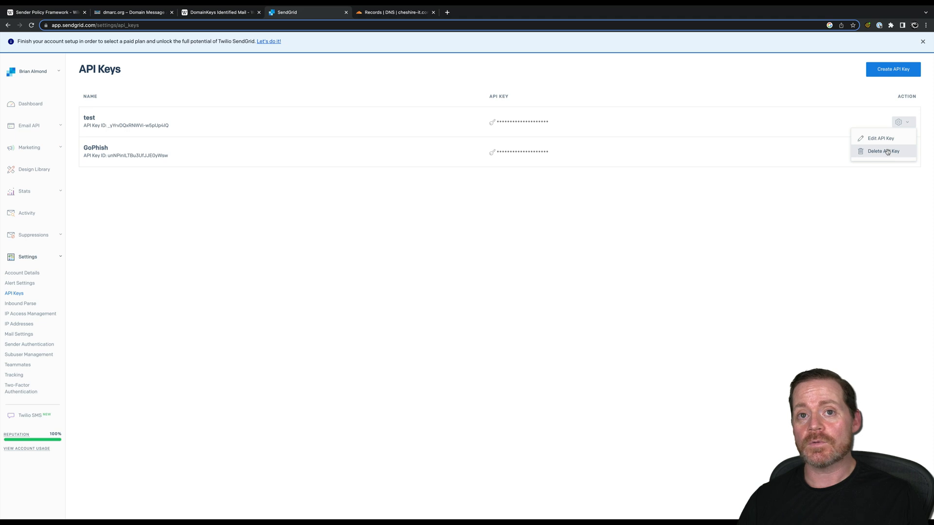
left_click(882, 151)
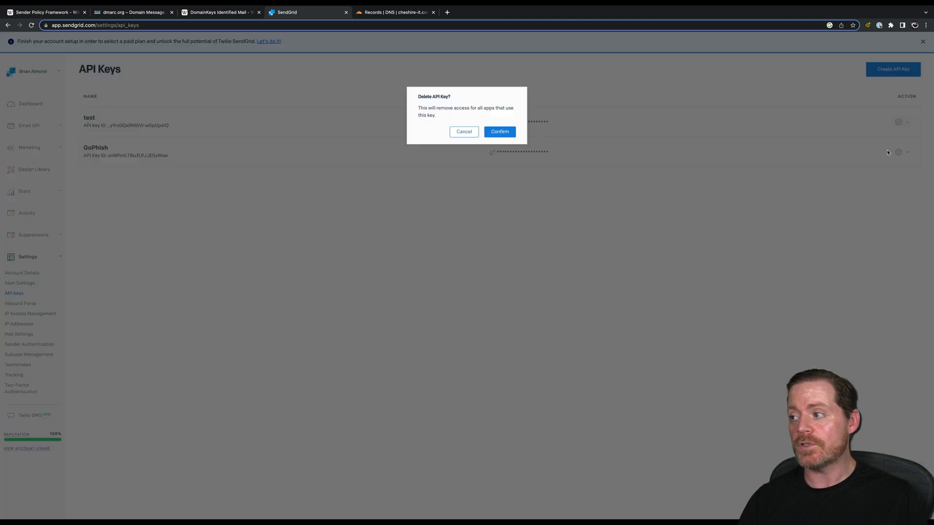
left_click(499, 131)
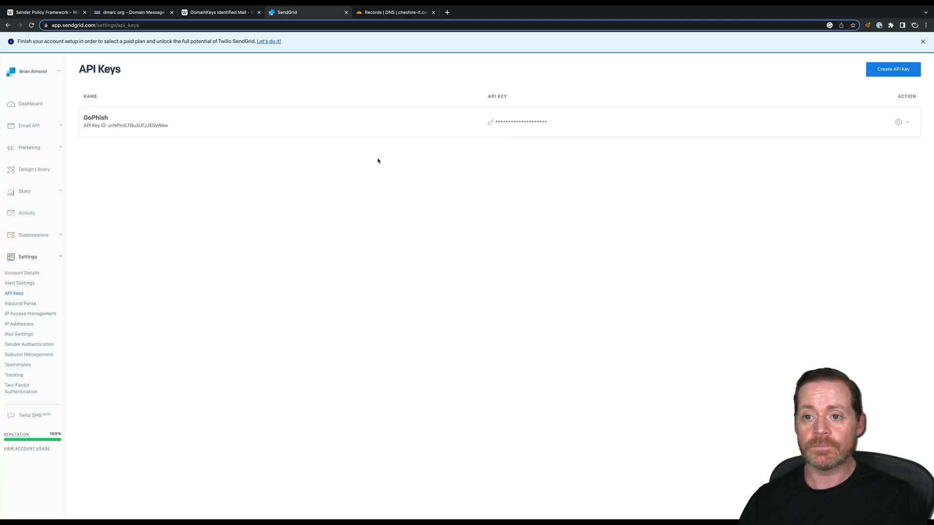
mouse_move(331, 192)
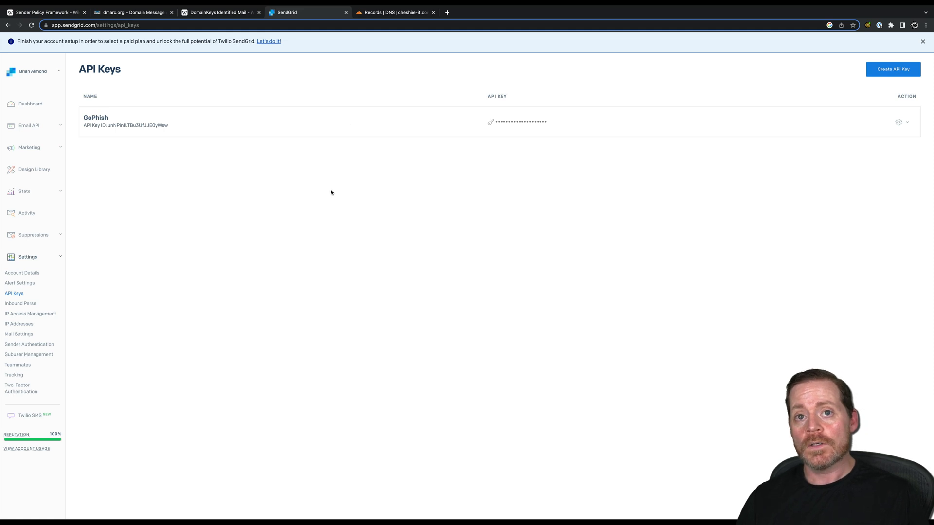